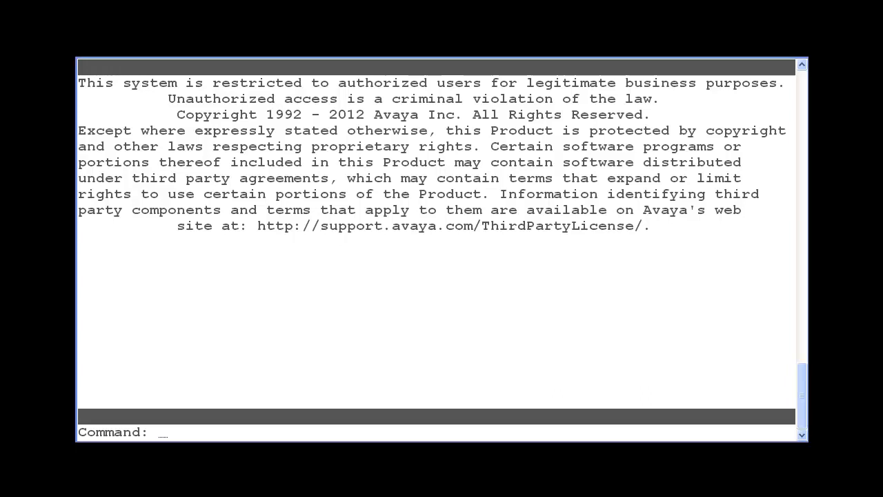
# - Review the Call Center feature access codes *22–*25 via 'disp feat', then return to the prompt
pyautogui.write('disp feat')
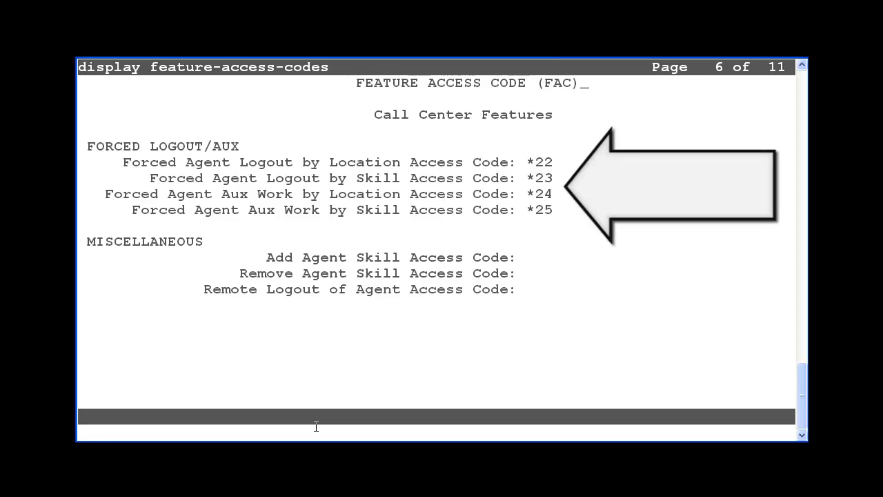
pyautogui.press('Escape')
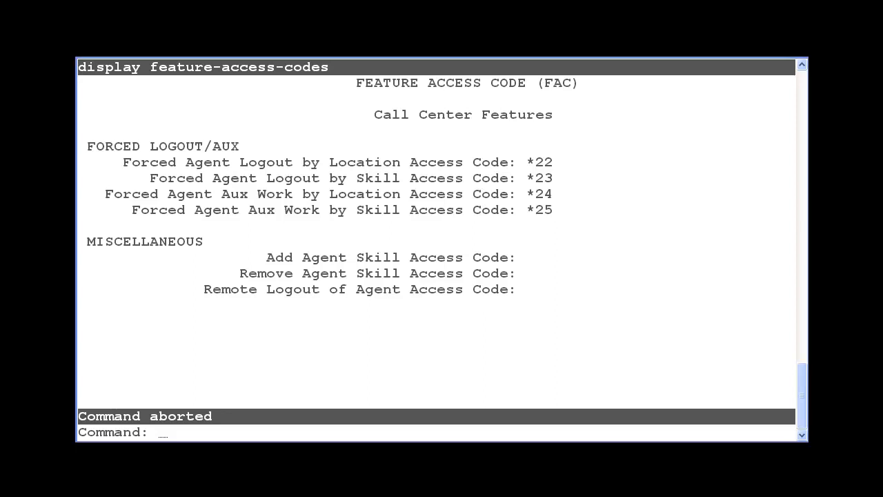
# - Check station 55315 (9640SIP, COR 2, COS 1) via 'disp sta 55315', then return to the prompt
pyautogui.write('disp sta 55315')
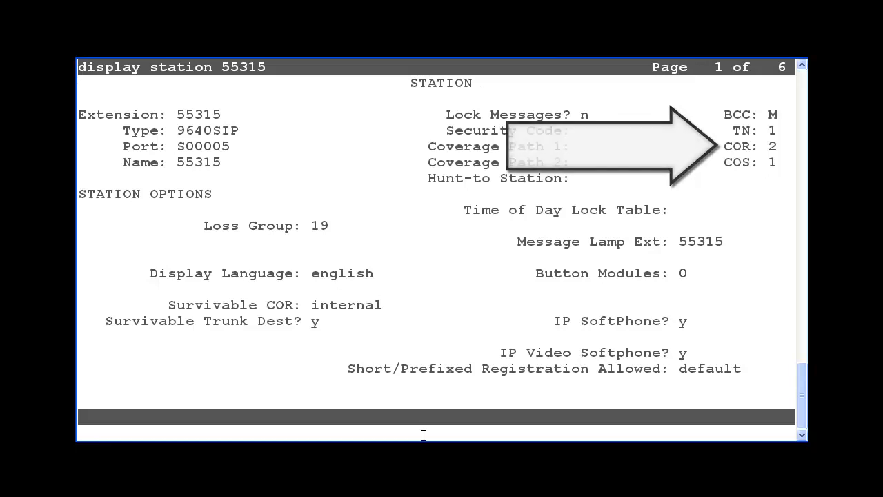
pyautogui.press('Escape')
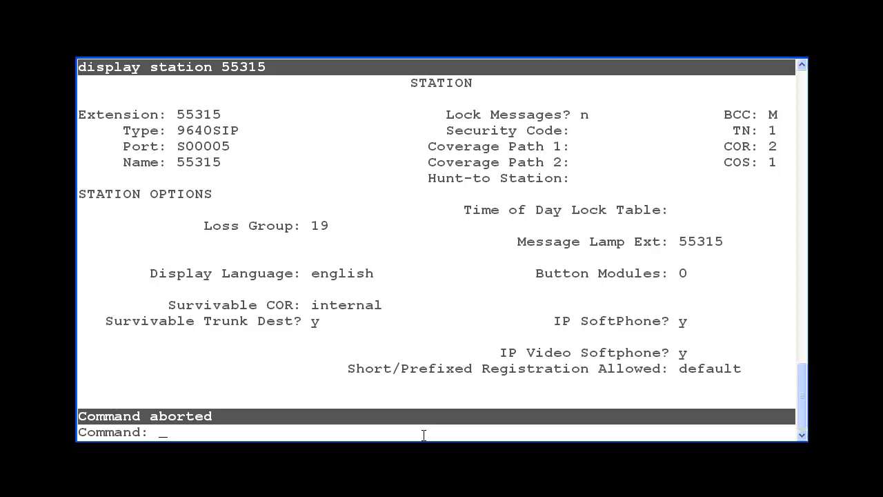
# - Show class of restriction 2 and confirm Can Force A Work State Change is y on page 2
pyautogui.write('disp cor 2')
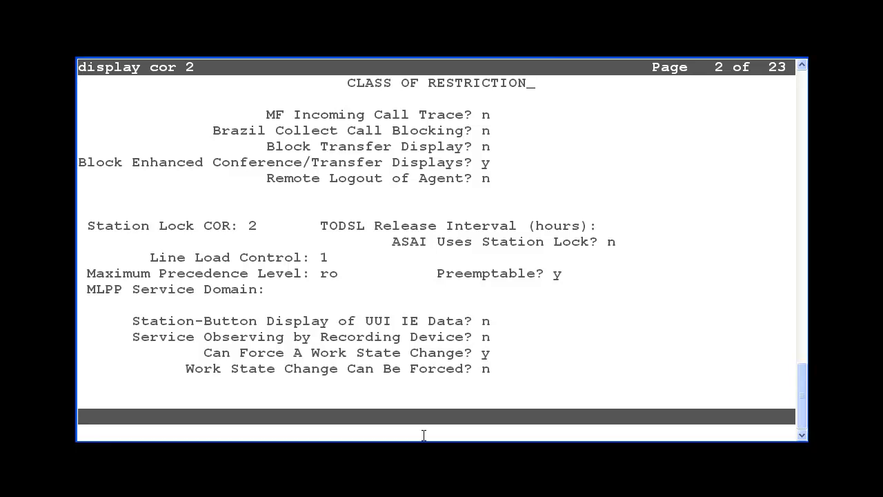
# - Leave the class of restriction 2 form and return to the command prompt
pyautogui.press('Escape')
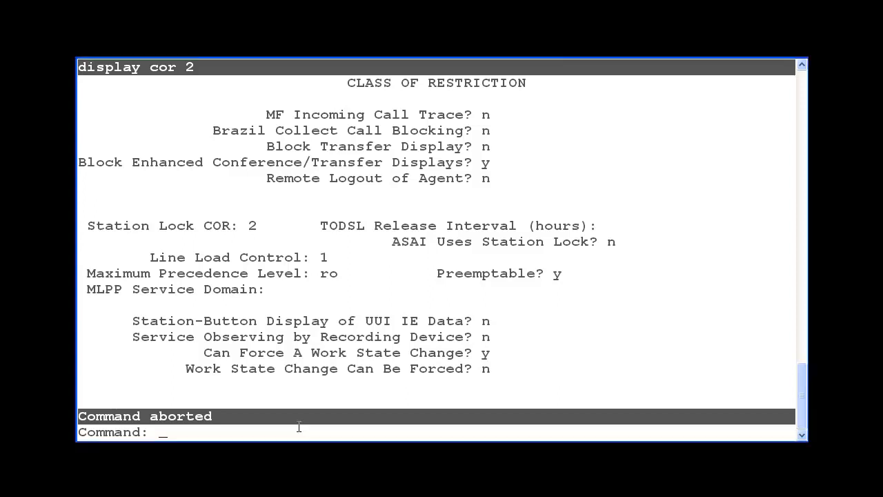
# - Show VDN 87654 'Test' routing to vector 1 with COR 2 via 'disp vdn 87654'
pyautogui.write('disp vdn 87654')
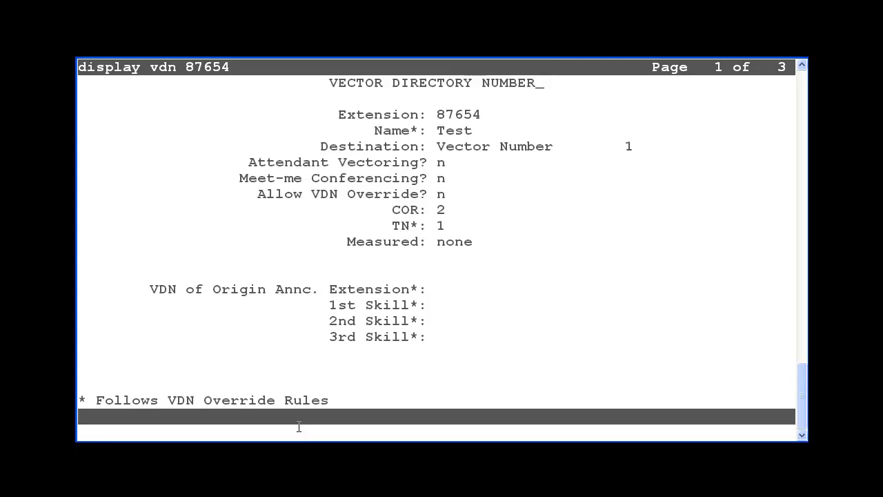
# - Review vector 1 'Test vector' with step 01 route-to number *22, then return to the prompt
pyautogui.write('disp vec 1')
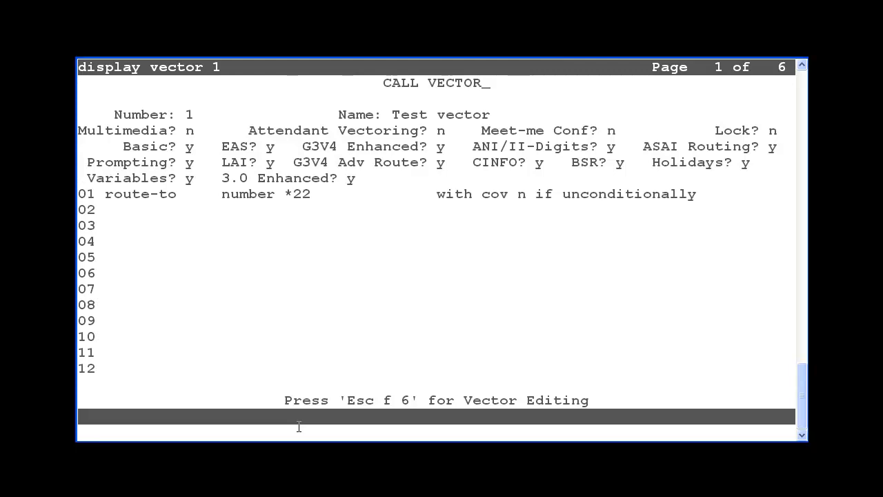
pyautogui.press('Escape')
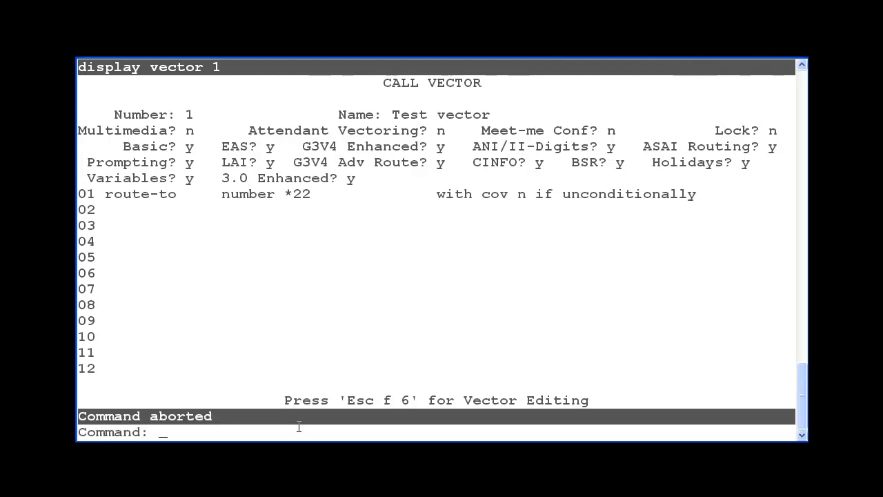